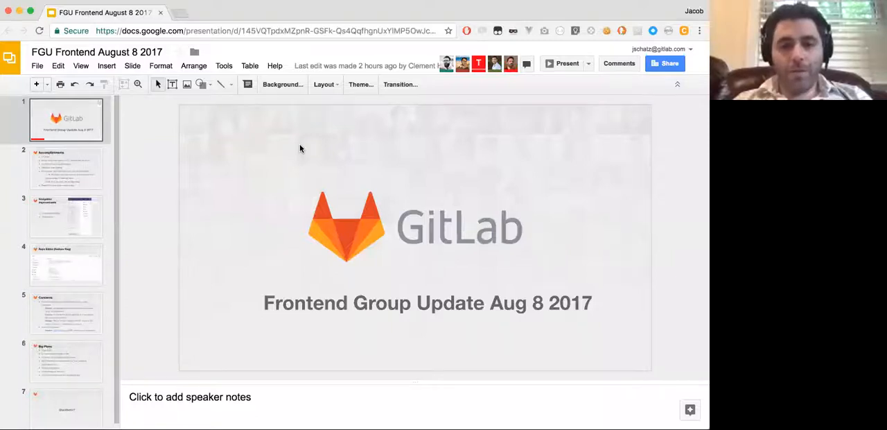
mouse_move(375, 22)
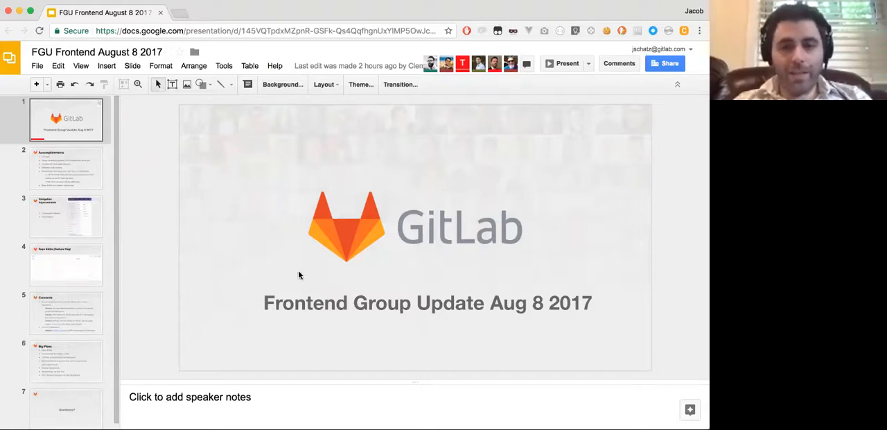
mouse_move(86, 167)
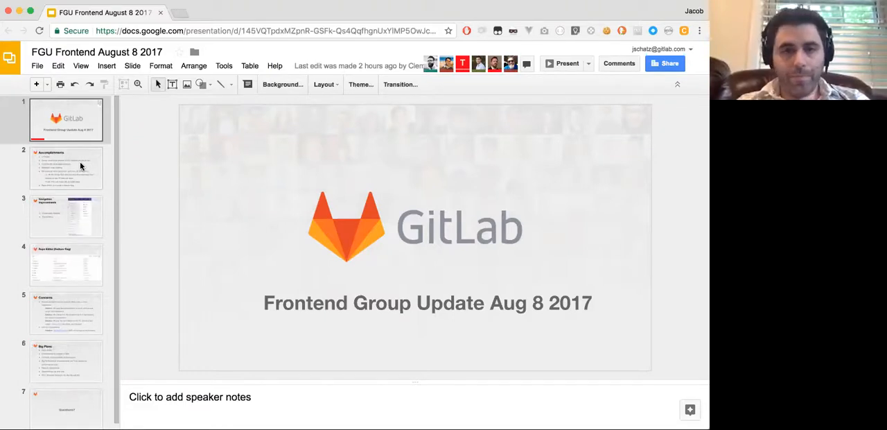
Show slide 2, Accomplishments, listing UI polish, issue boards, Webpack splitting and Repo Editor.
click(67, 168)
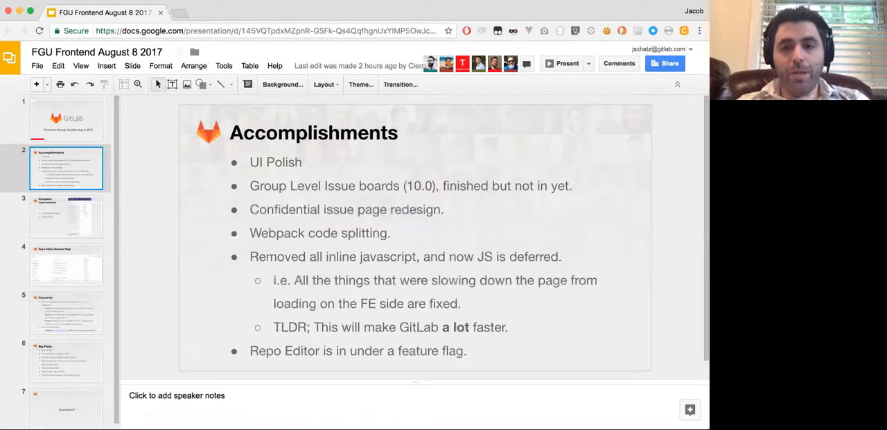
mouse_move(592, 19)
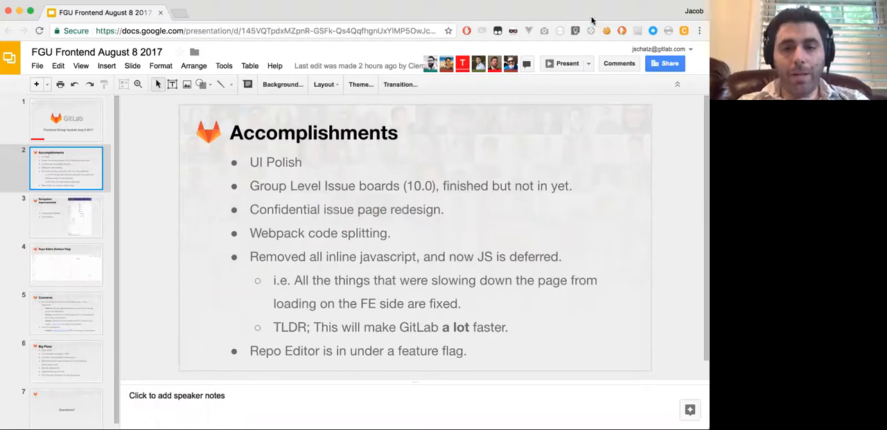
mouse_move(598, 11)
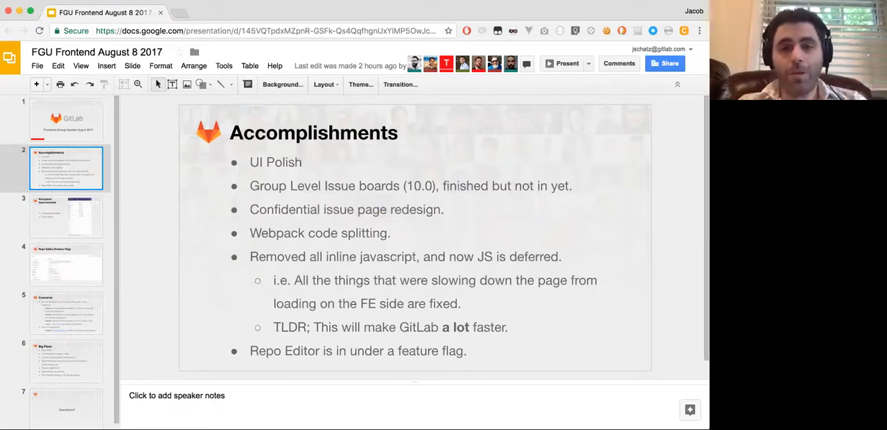
mouse_move(377, 163)
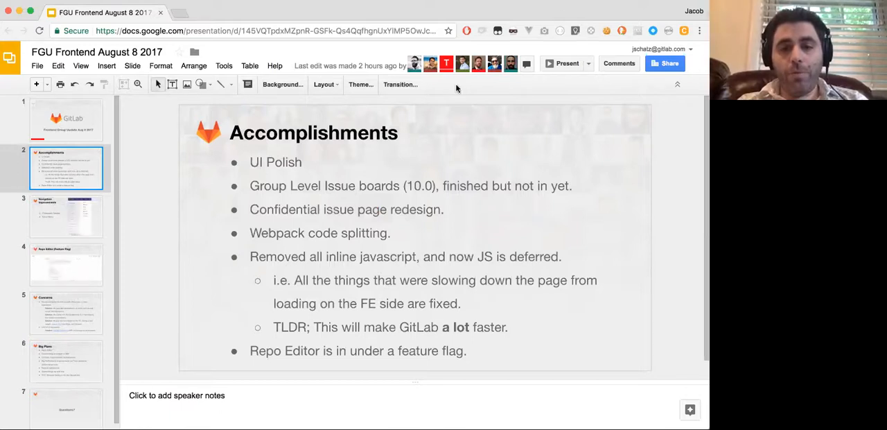
mouse_move(602, 11)
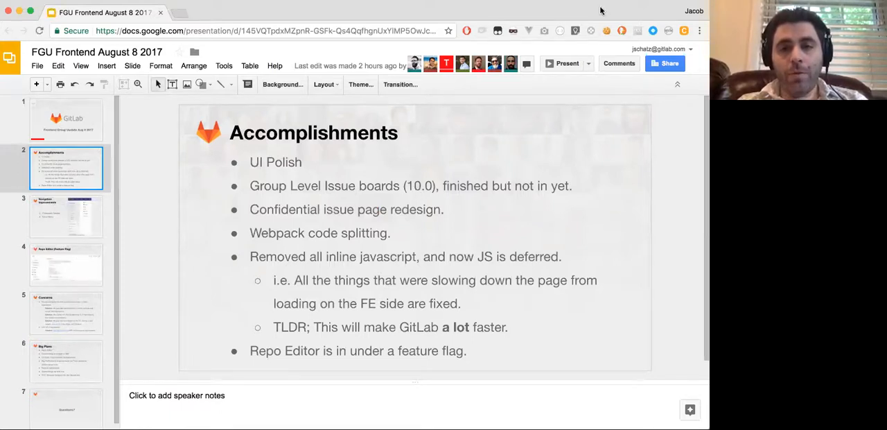
Touch the Accomplishments bullet list, then show slide 3, Navigation Improvements.
click(424, 185)
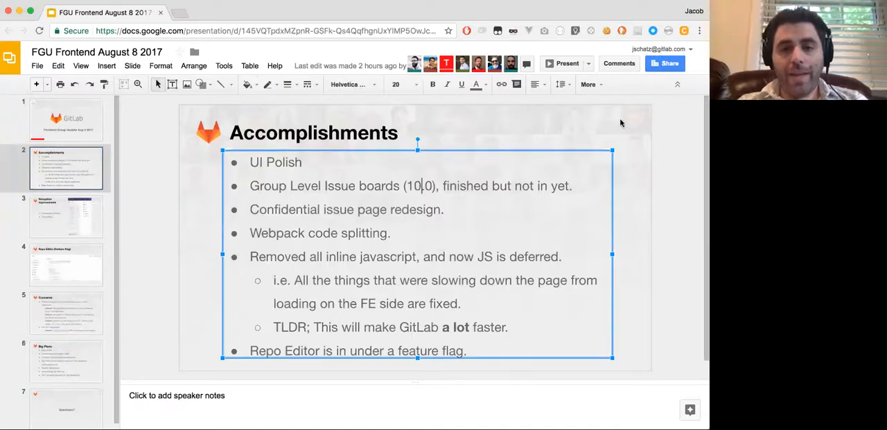
mouse_move(510, 214)
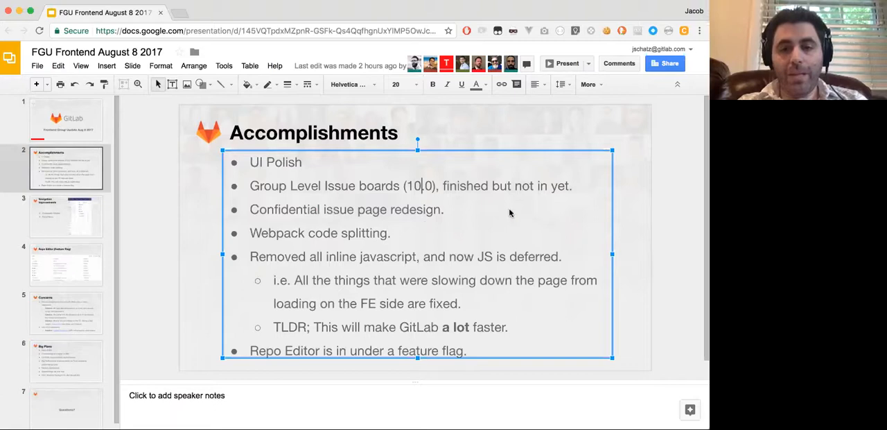
mouse_move(618, 191)
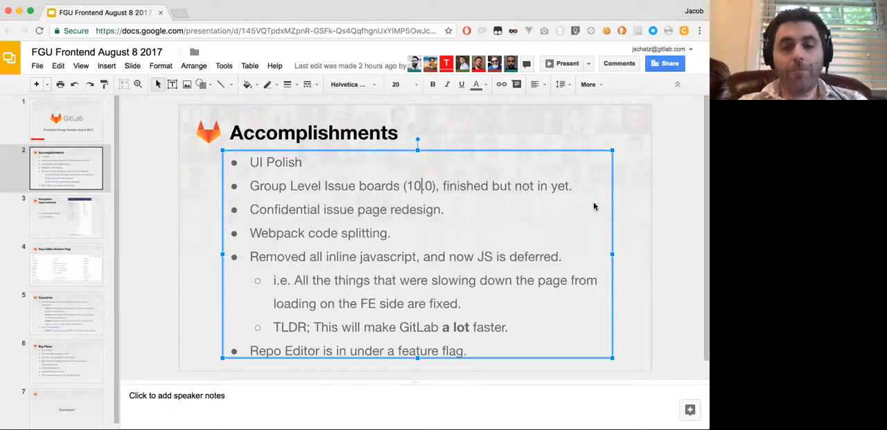
mouse_move(361, 239)
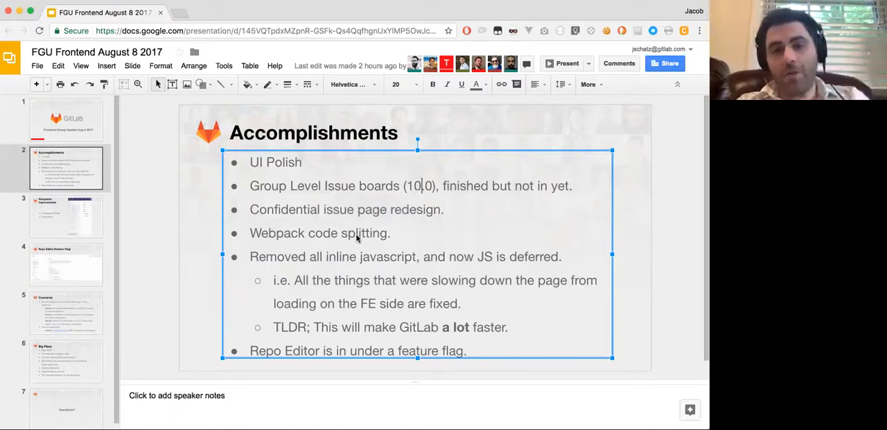
mouse_move(539, 197)
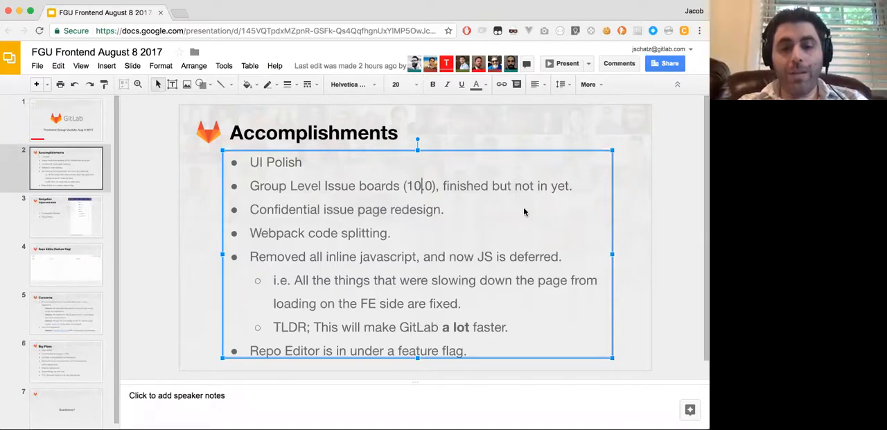
mouse_move(427, 15)
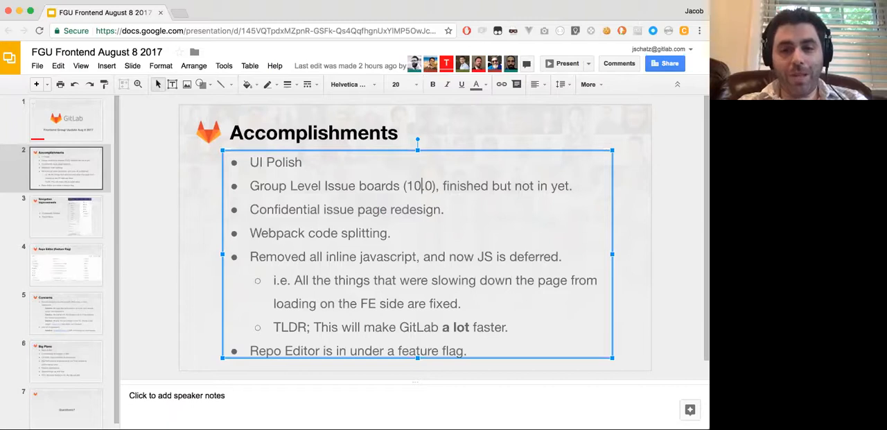
mouse_move(555, 144)
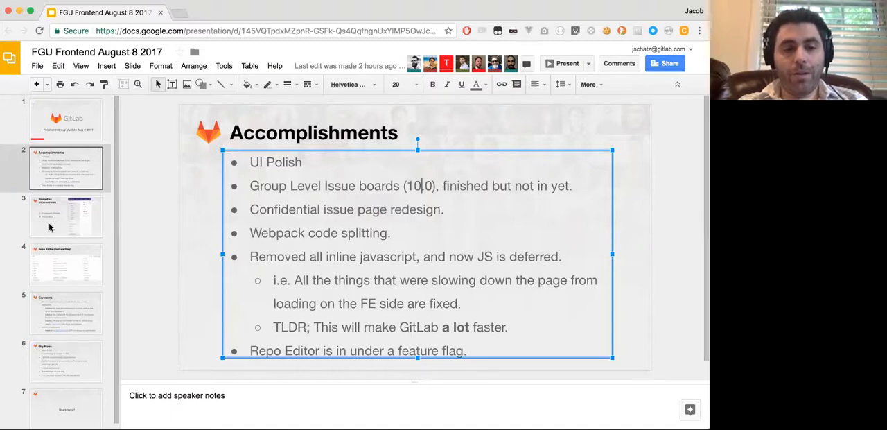
click(66, 217)
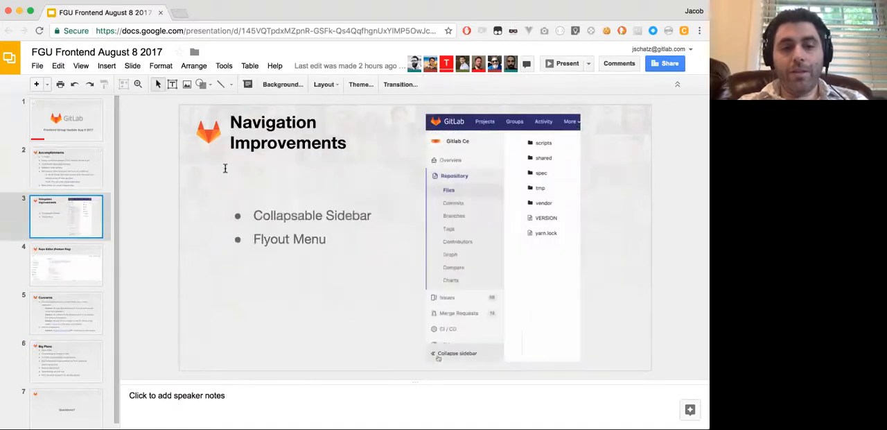
Show slide 4, Repo Editor (Feature Flag), with its file list of names and commits.
click(455, 352)
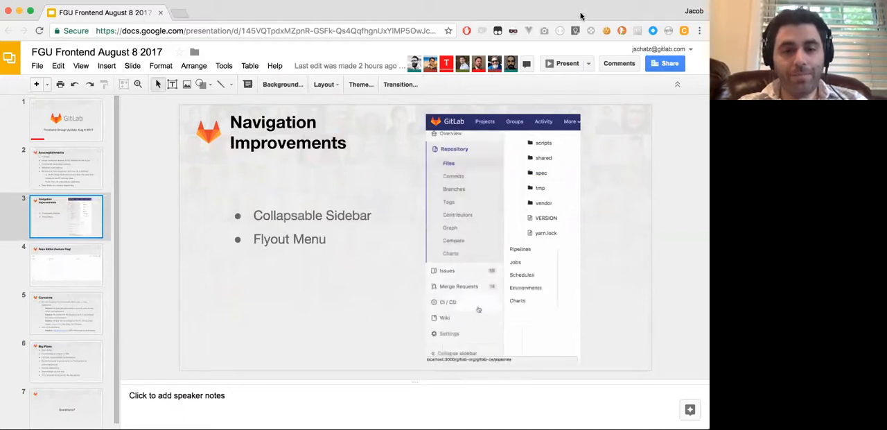
click(66, 263)
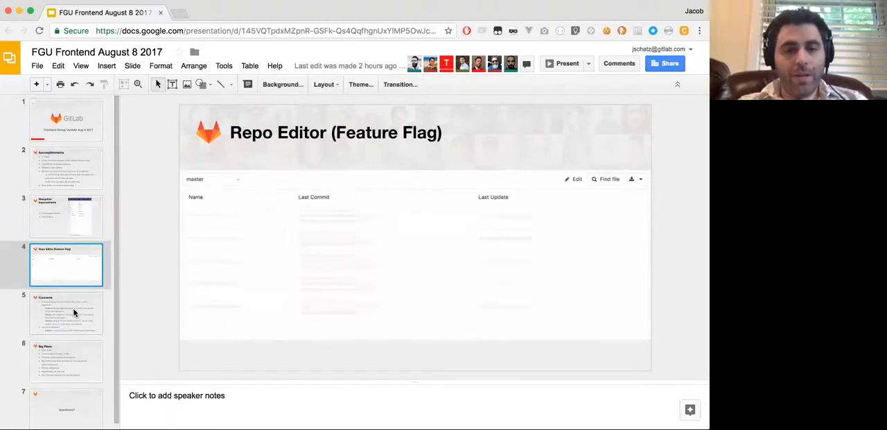
Show slide 5, Concerns, listing regression solutions.
click(66, 313)
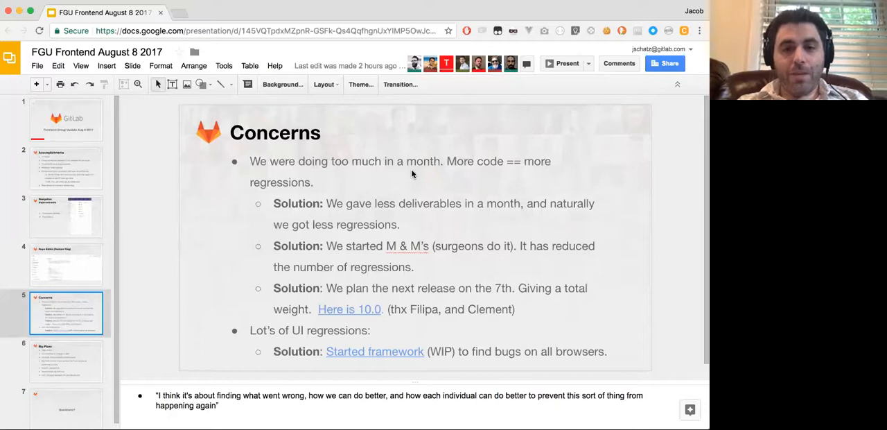
click(413, 161)
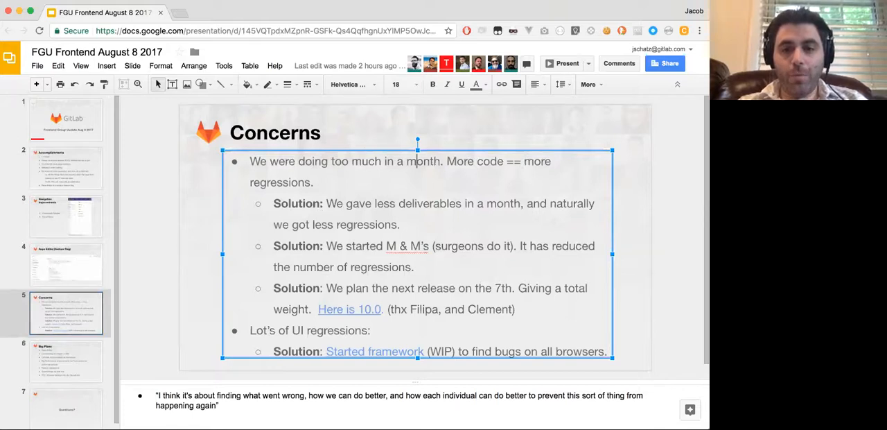
mouse_move(475, 9)
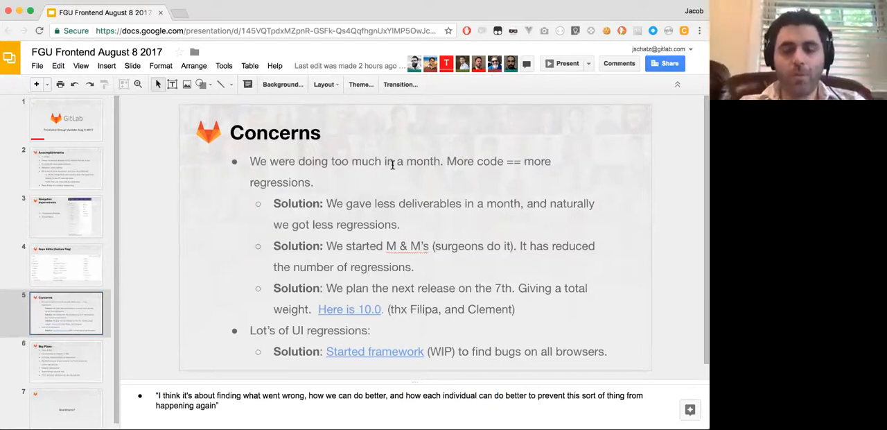
mouse_move(649, 94)
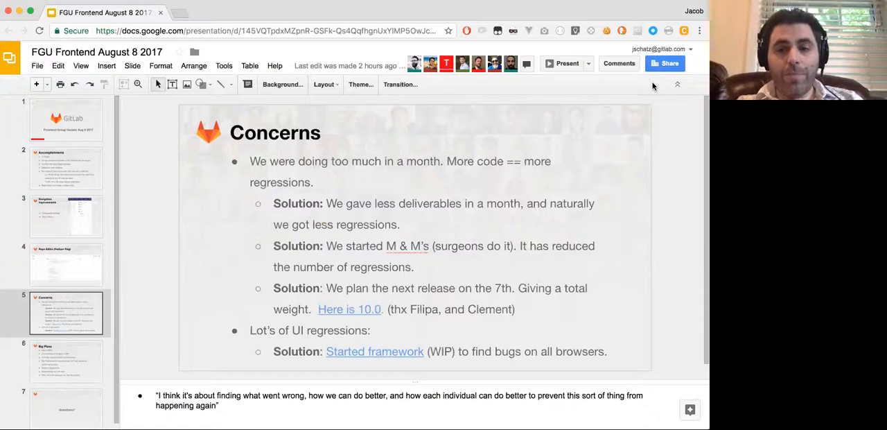
mouse_move(644, 91)
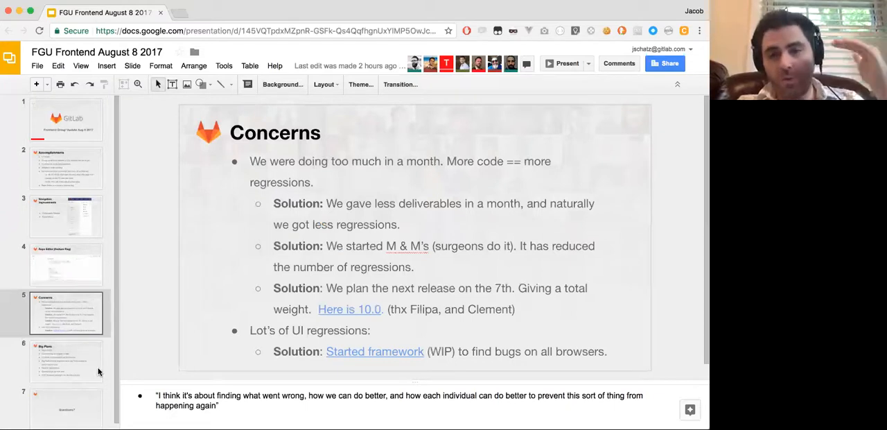
mouse_move(305, 192)
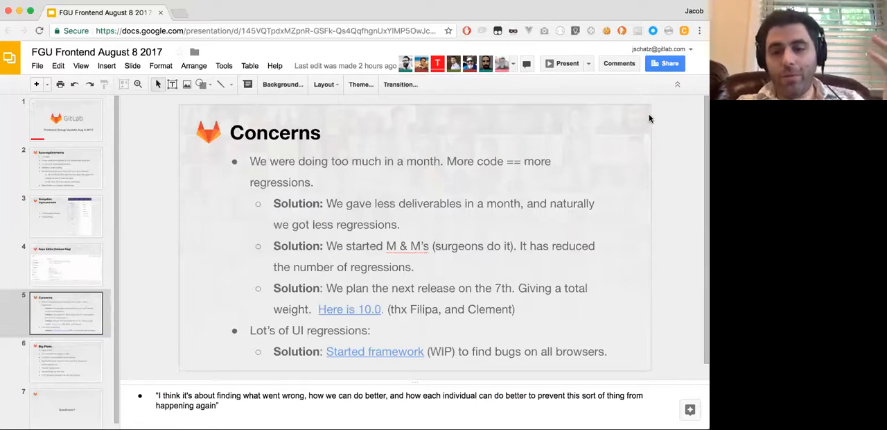
mouse_move(659, 83)
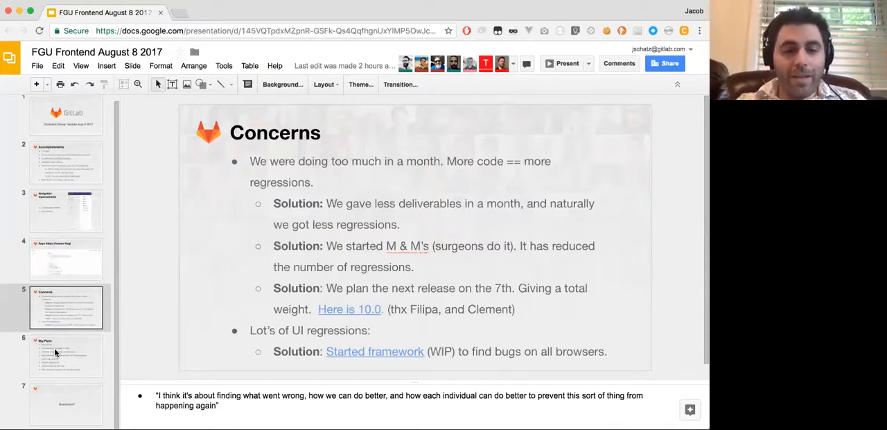
After presenting Concerns, show slide 6, Big Plans, covering Repo Editor, image commenting, Vue and browser testing.
click(66, 355)
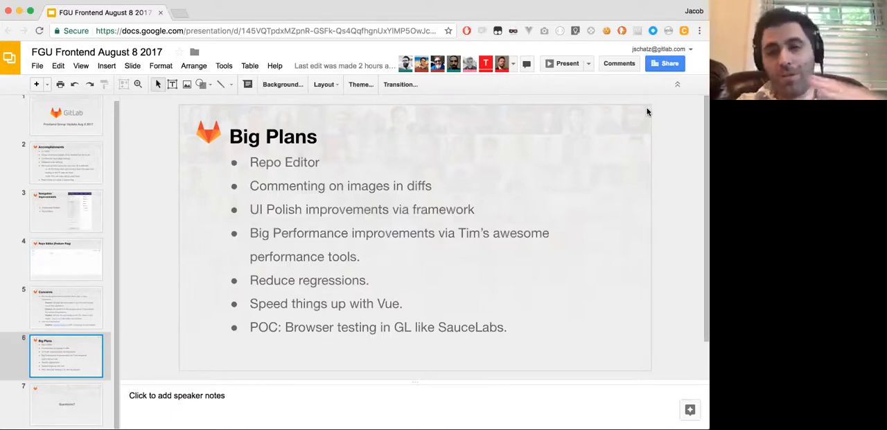
mouse_move(632, 97)
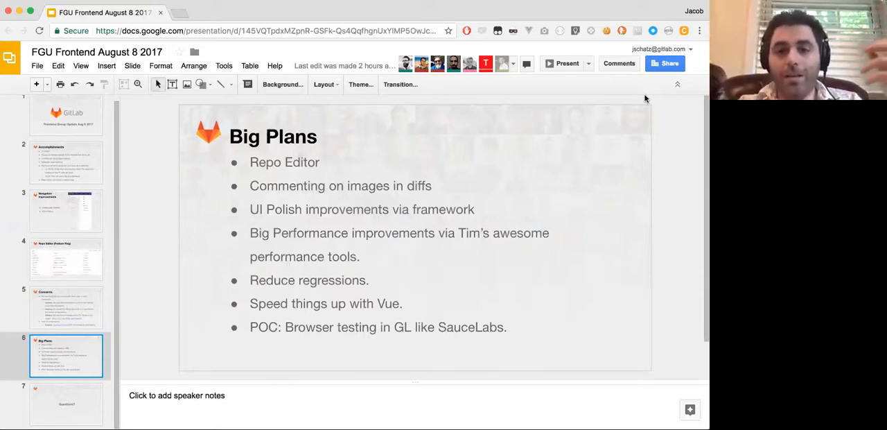
mouse_move(639, 117)
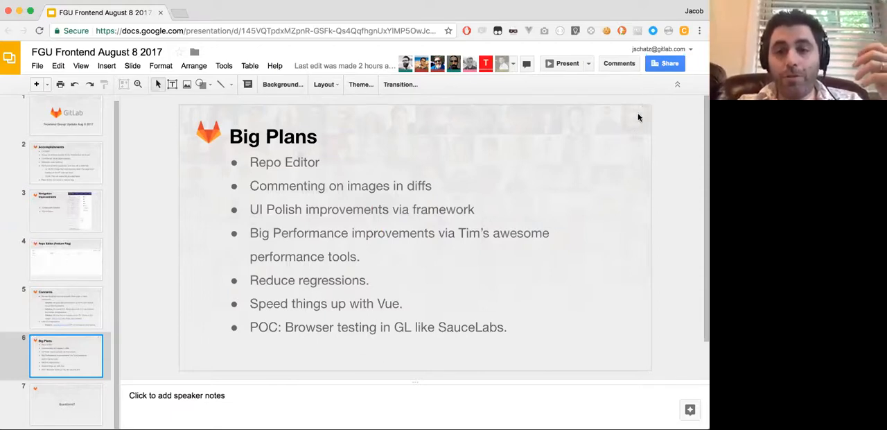
mouse_move(650, 108)
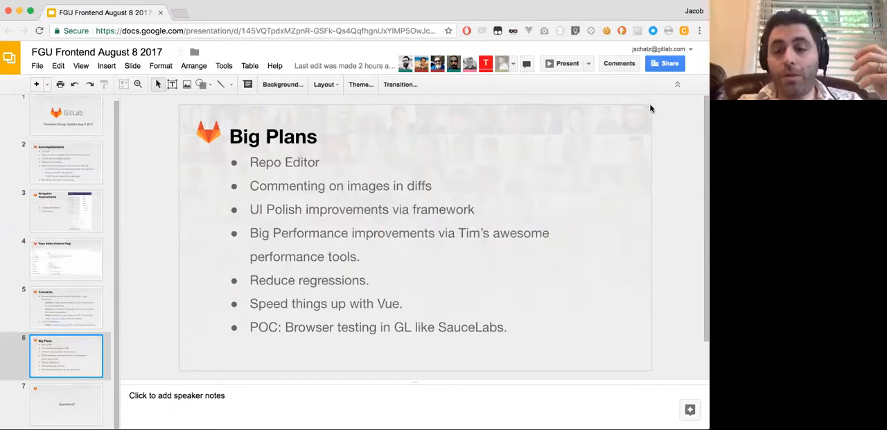
mouse_move(654, 119)
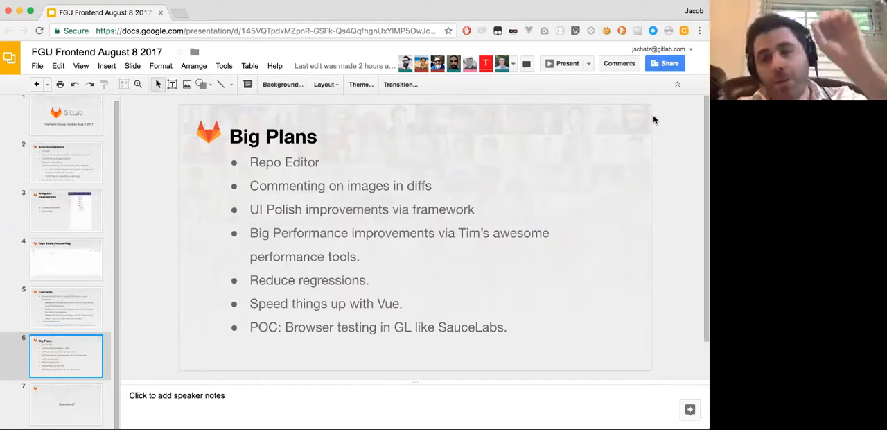
mouse_move(649, 97)
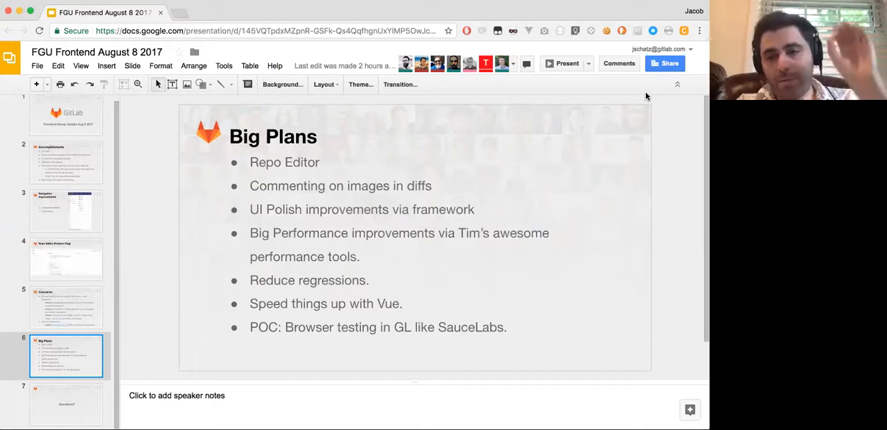
mouse_move(654, 95)
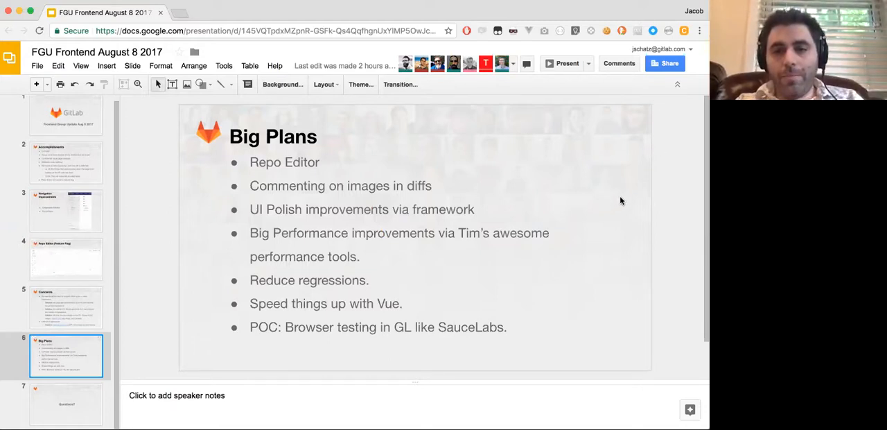
mouse_move(651, 211)
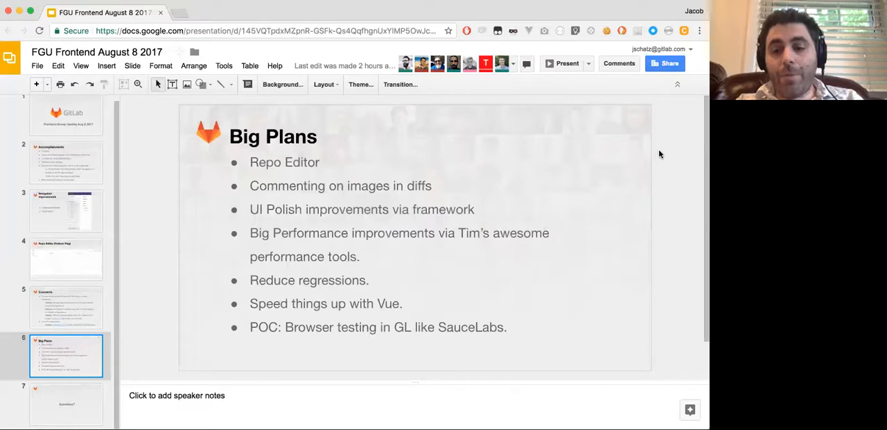
mouse_move(652, 163)
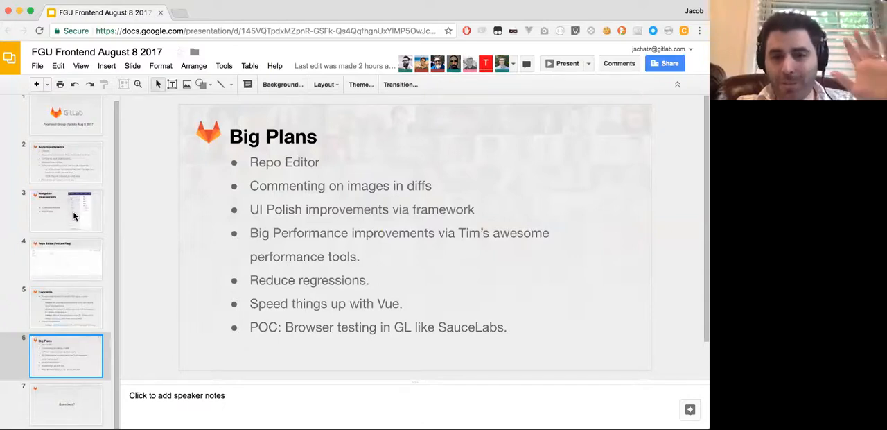
mouse_move(136, 223)
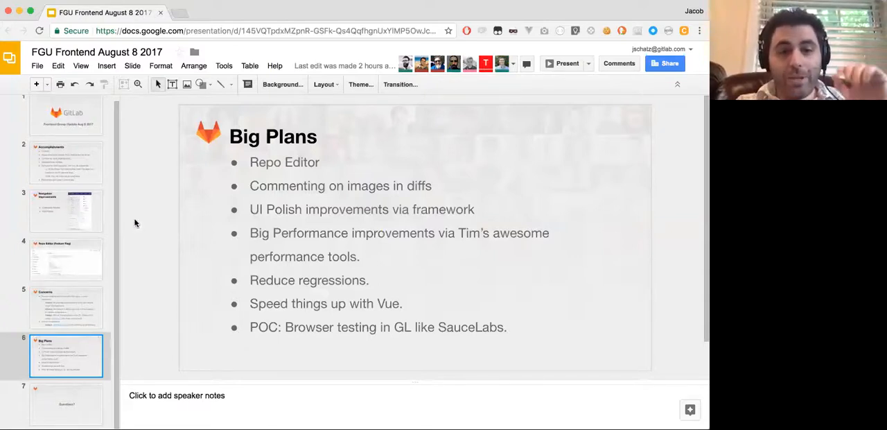
mouse_move(183, 247)
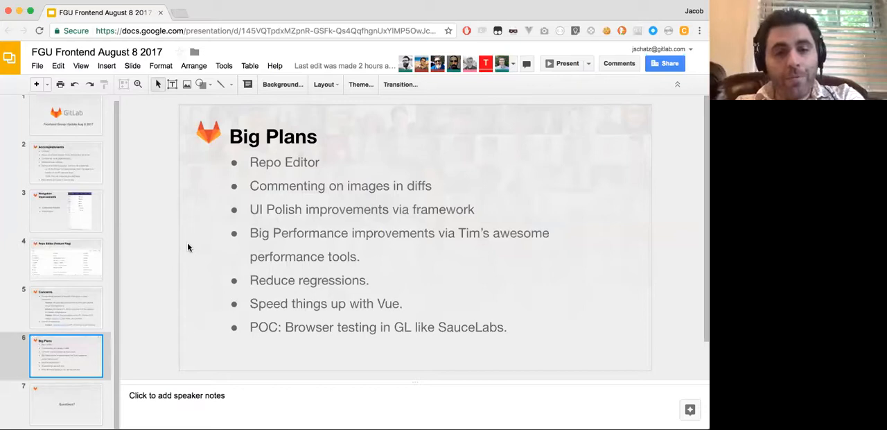
click(67, 308)
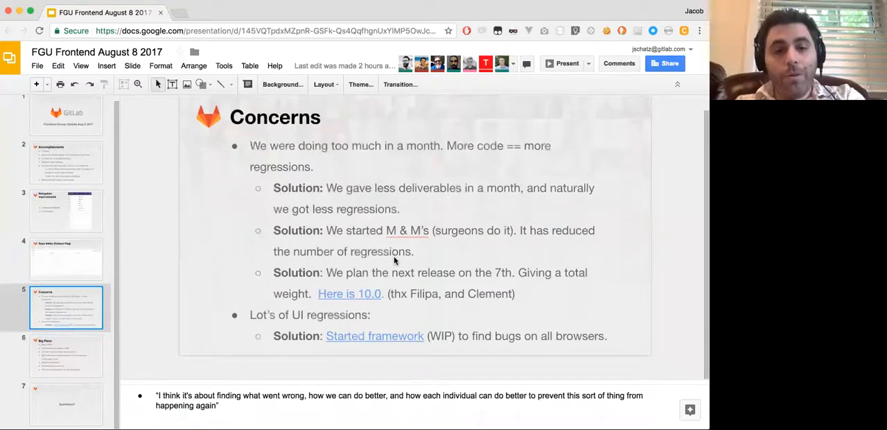
click(66, 354)
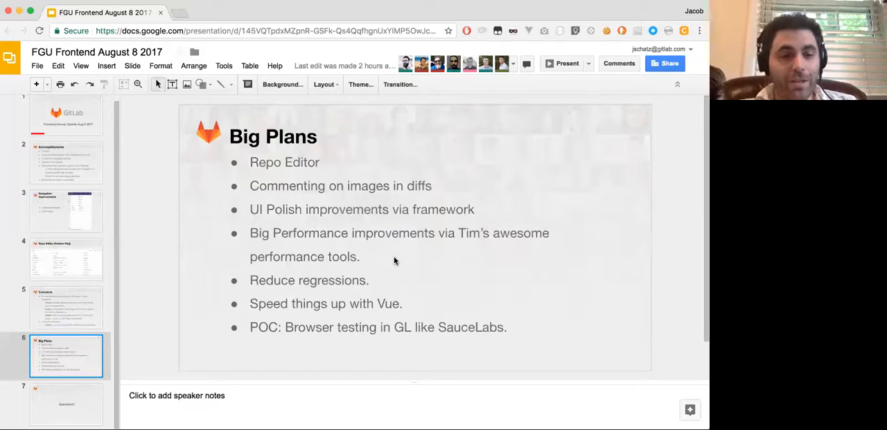
Show the final slide 7, Questions?, to close the deck.
click(66, 403)
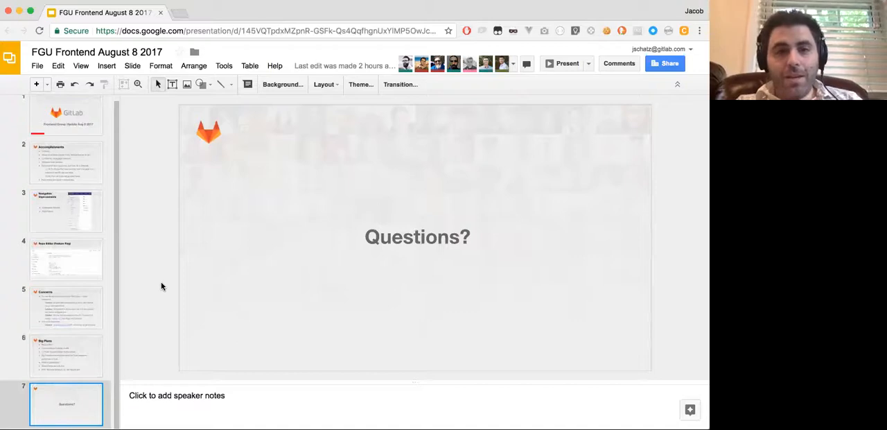
mouse_move(204, 202)
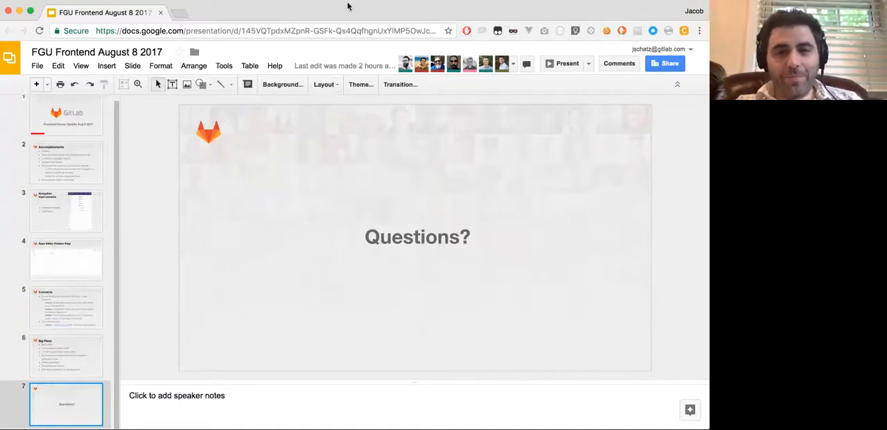
mouse_move(327, 8)
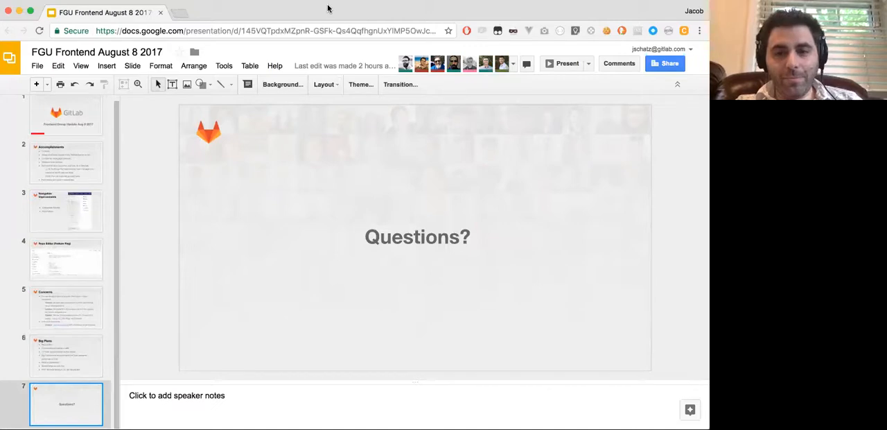